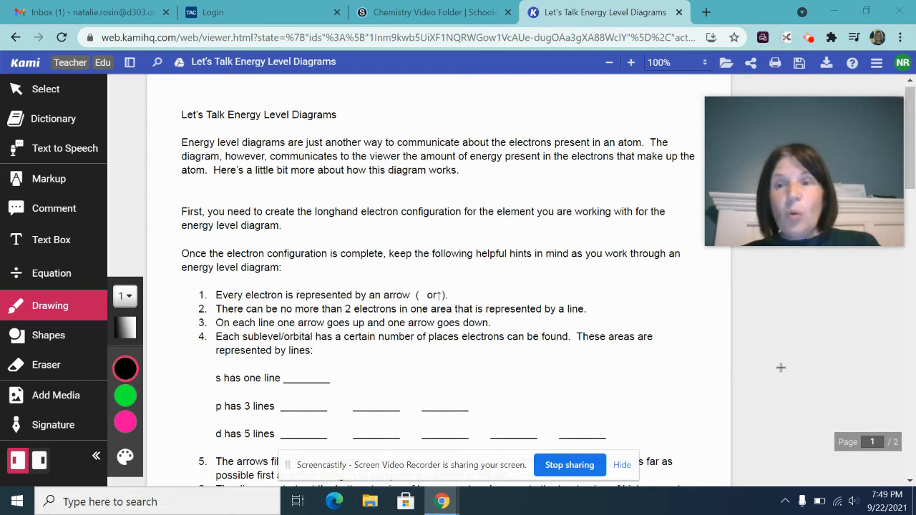
pyautogui.moveTo(618, 415)
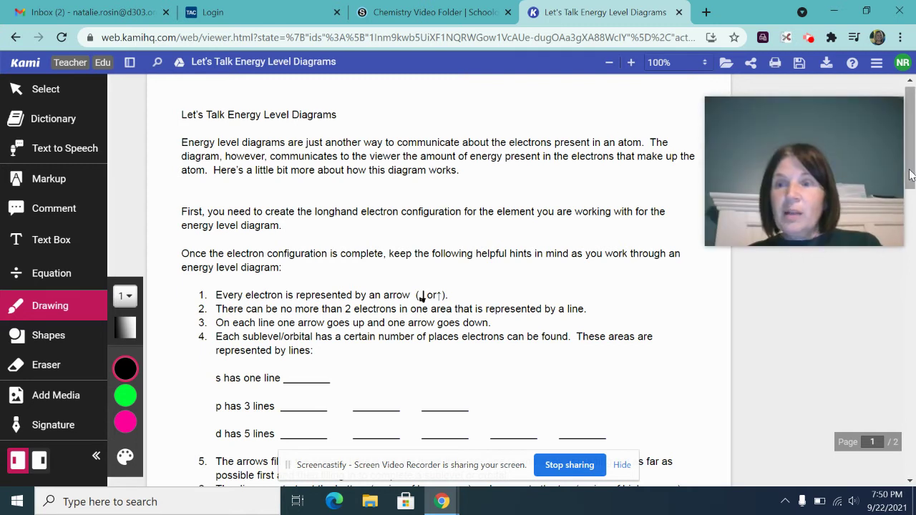
# Step: Draw the vertical energy axis line below the sulfur configuration and extend it upward
pyautogui.scroll(-3)
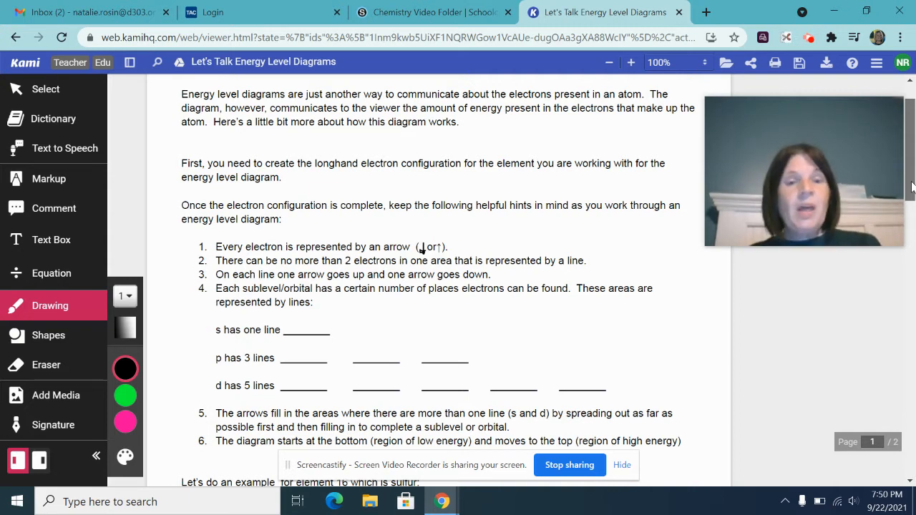
pyautogui.scroll(-3)
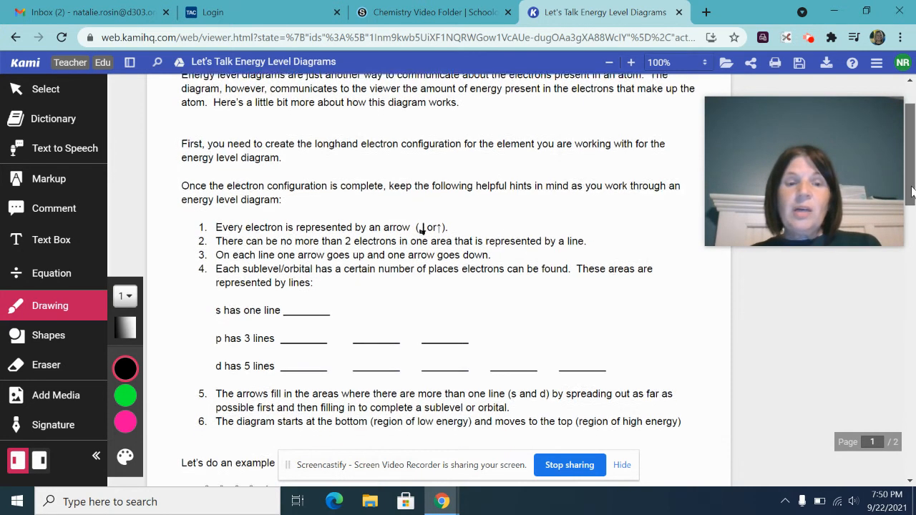
pyautogui.scroll(-3)
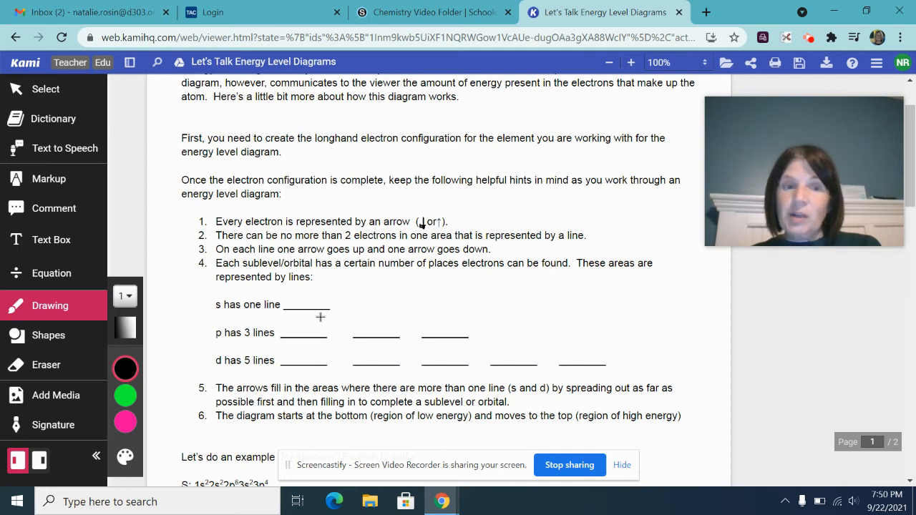
pyautogui.moveTo(284, 372)
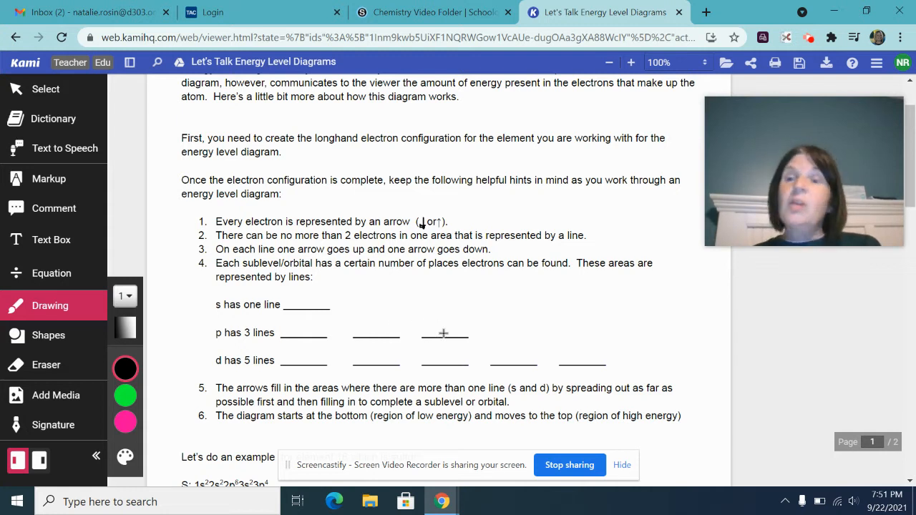
pyautogui.moveTo(547, 426)
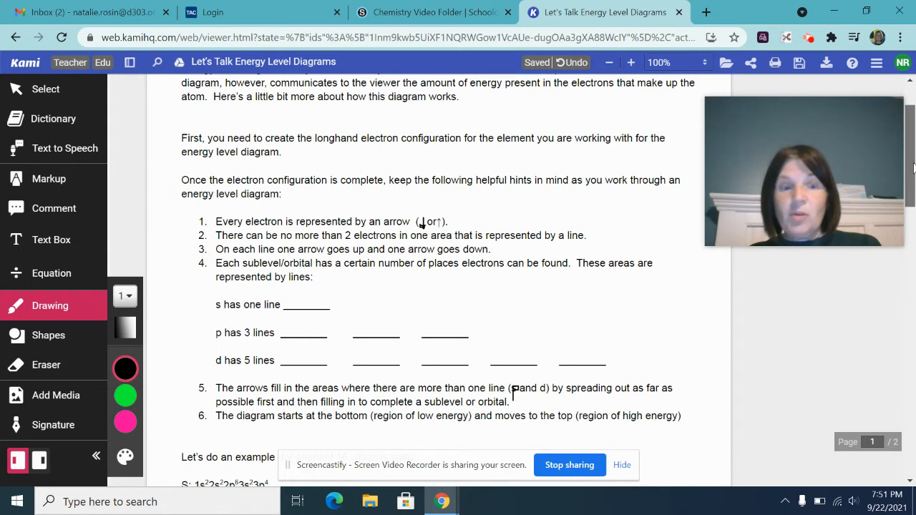
pyautogui.scroll(-3)
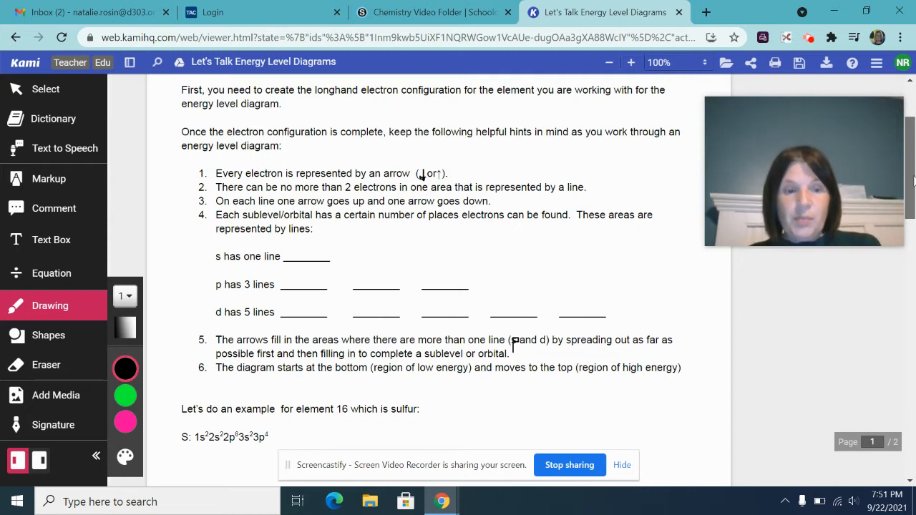
pyautogui.scroll(-3)
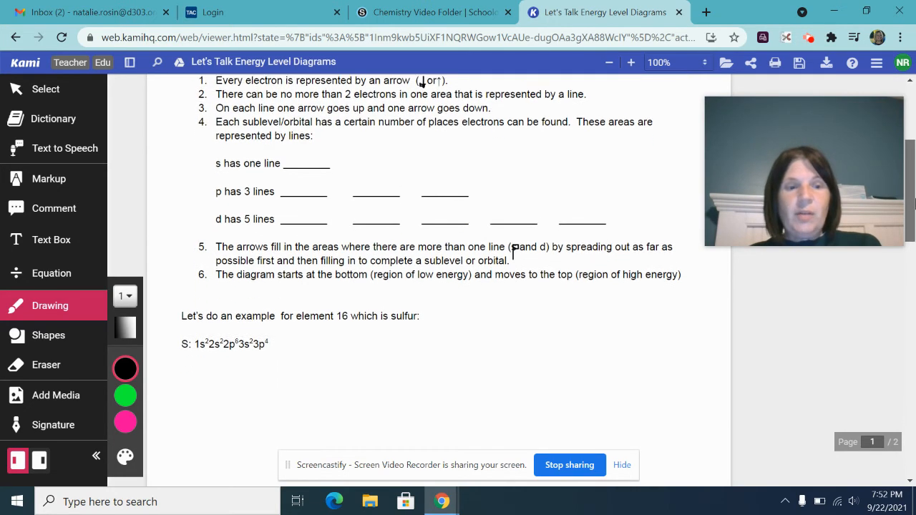
pyautogui.scroll(-3)
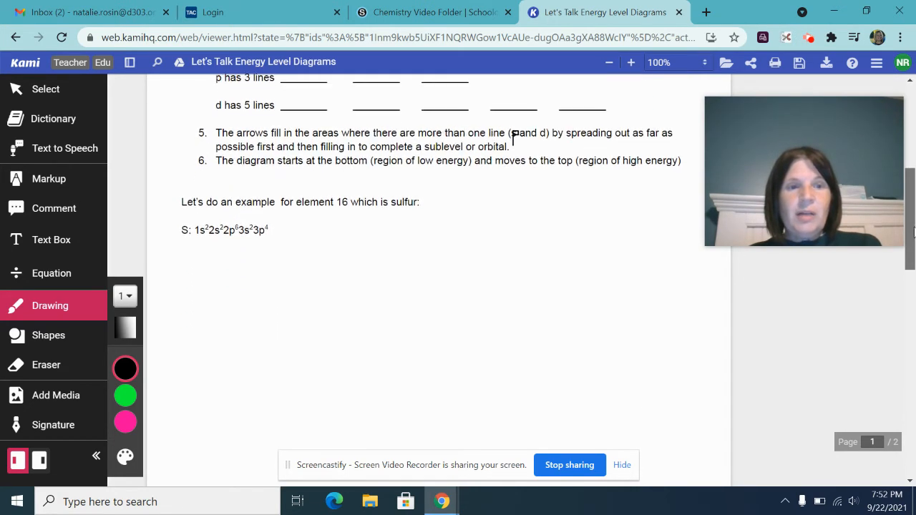
pyautogui.scroll(-3)
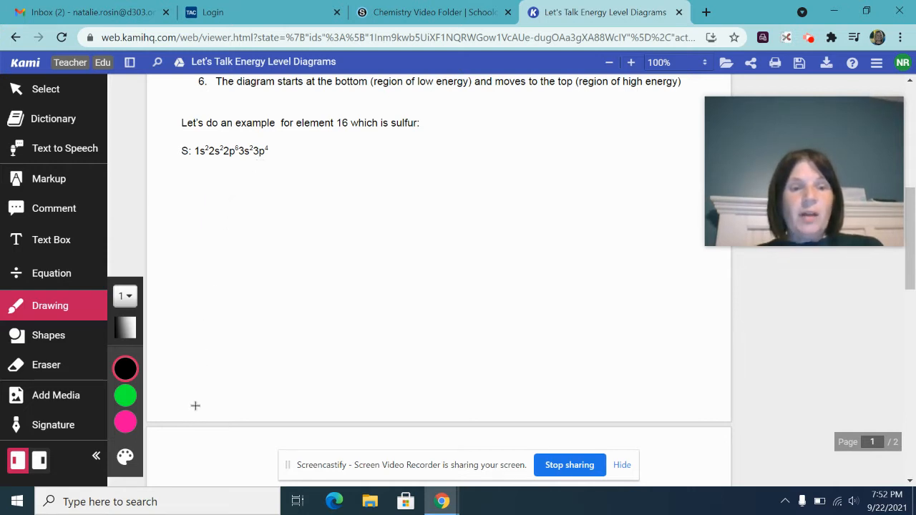
pyautogui.moveTo(196, 355); pyautogui.dragTo(196, 408)
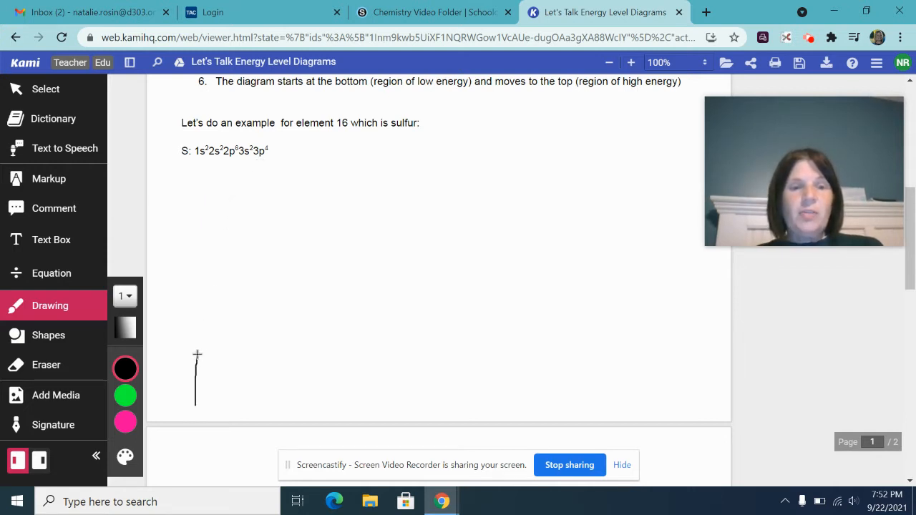
pyautogui.moveTo(195, 358); pyautogui.dragTo(197, 264)
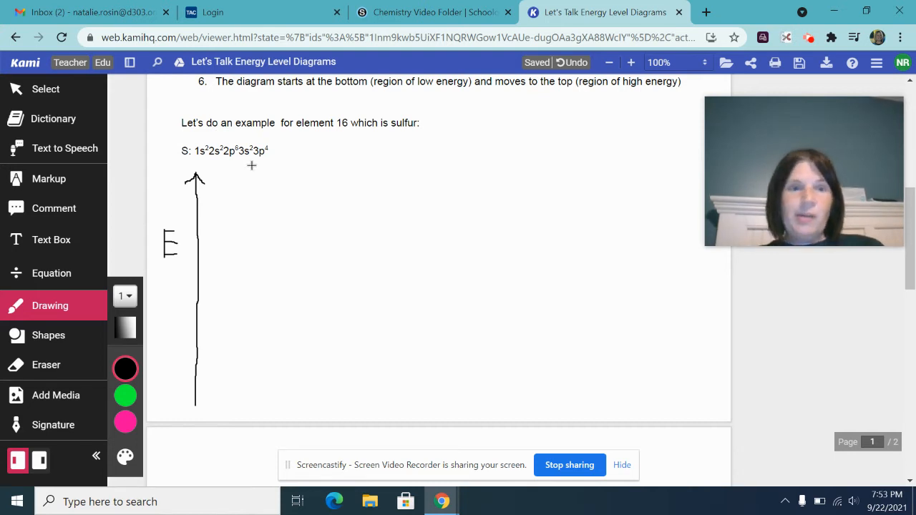
pyautogui.moveTo(194, 156)
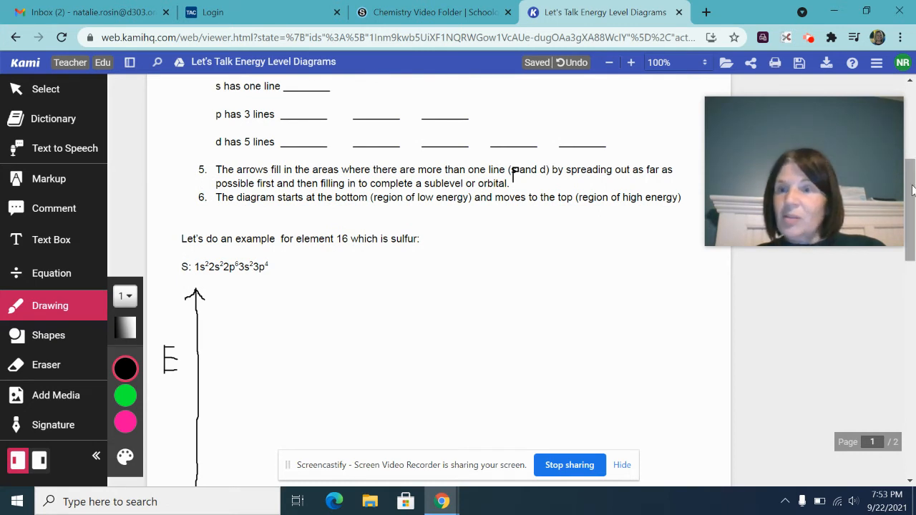
pyautogui.scroll(-3)
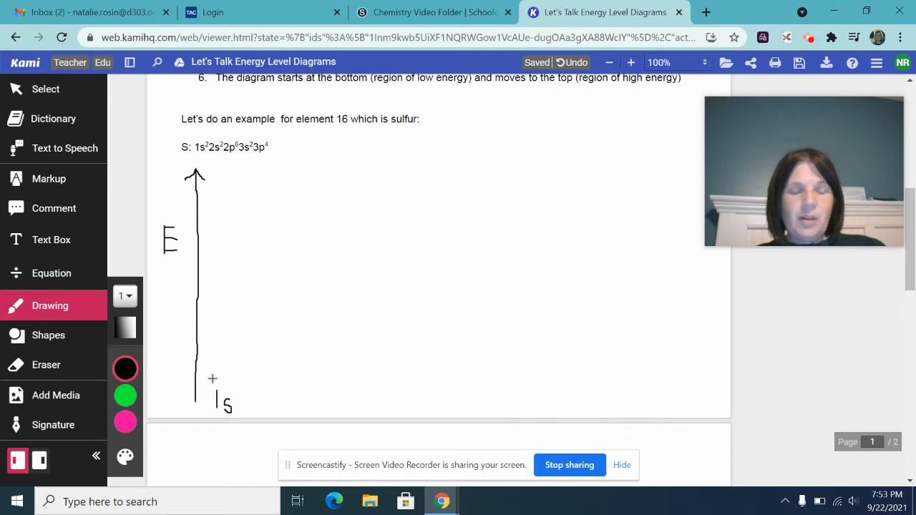
# Step: Draw the short 1s sublevel line at the base of the energy axis
pyautogui.moveTo(212, 378); pyautogui.dragTo(249, 378)
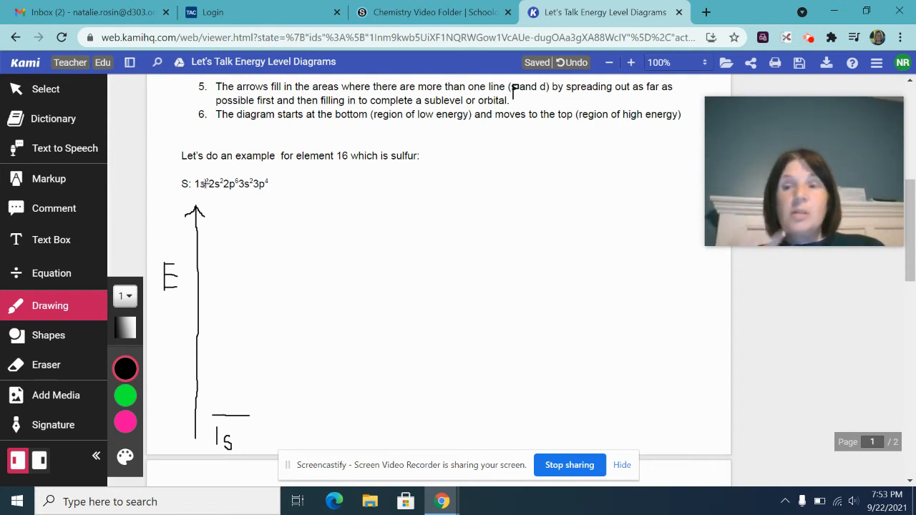
pyautogui.moveTo(180, 424)
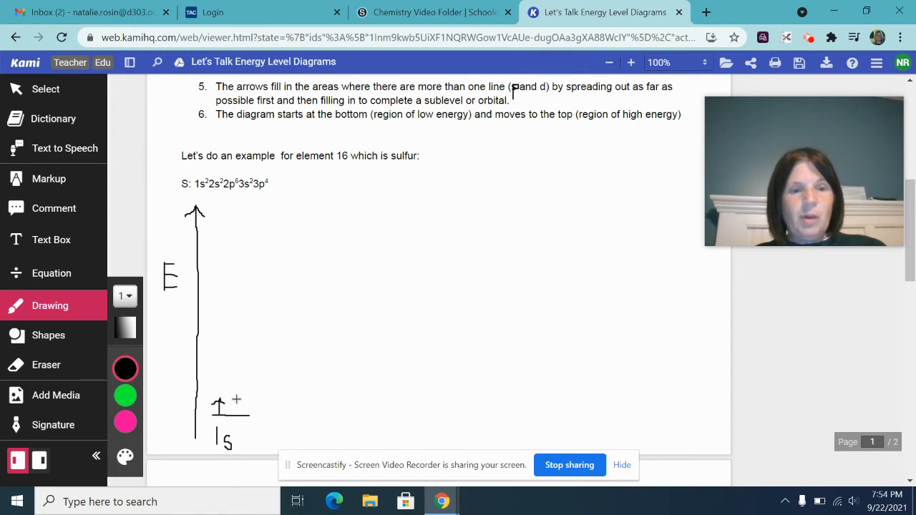
# Step: Add the second 1s arrow, then fill the 2s line with a paired up and down arrow
pyautogui.moveTo(232, 403); pyautogui.dragTo(249, 404)
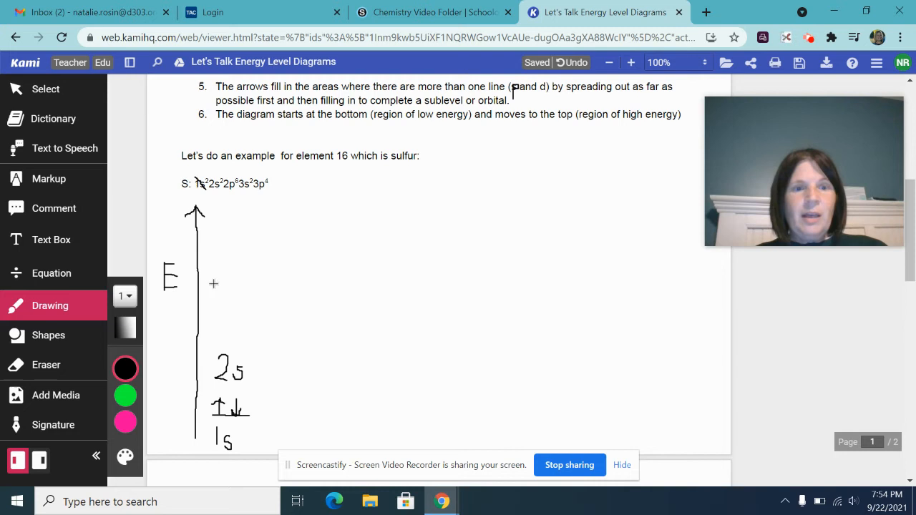
pyautogui.moveTo(217, 345)
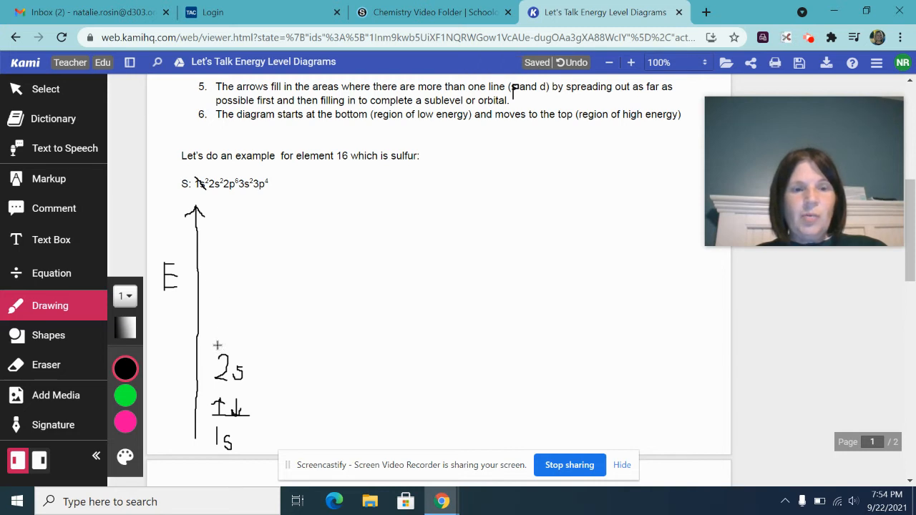
pyautogui.moveTo(218, 348); pyautogui.dragTo(258, 348)
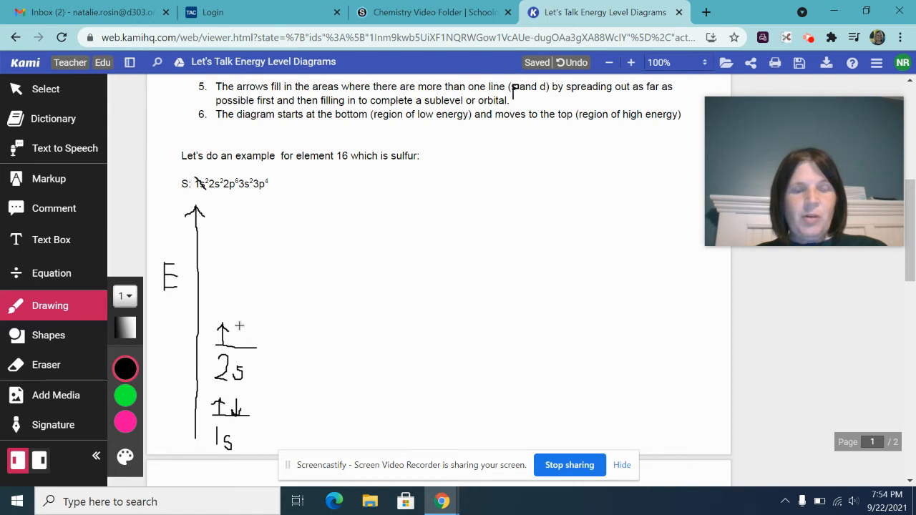
pyautogui.moveTo(241, 329); pyautogui.dragTo(241, 344)
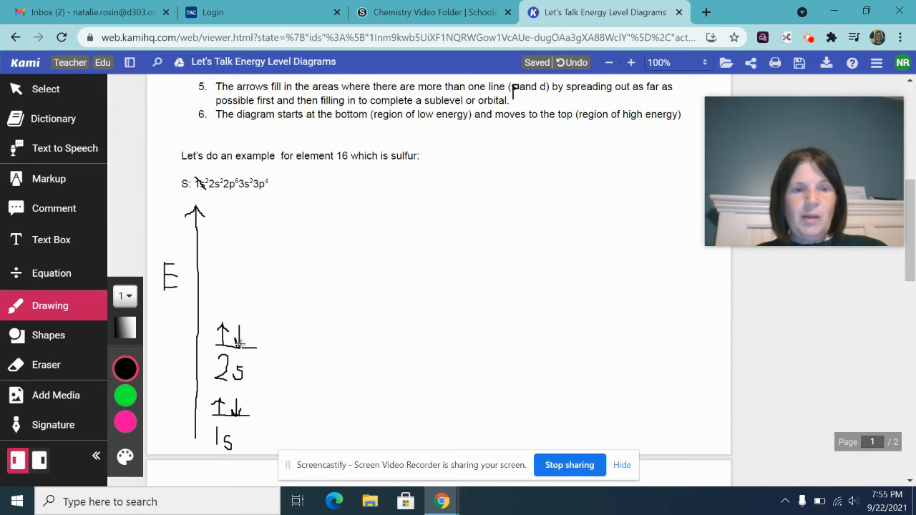
pyautogui.moveTo(232, 456)
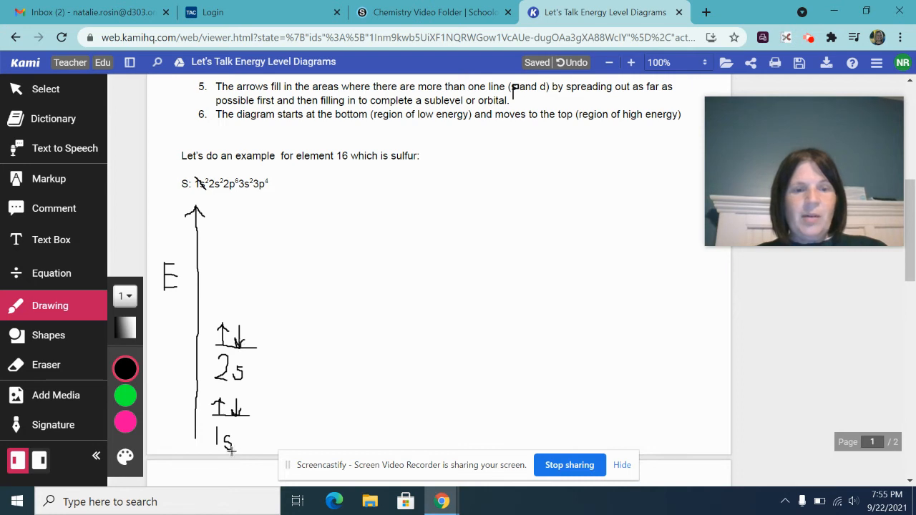
pyautogui.moveTo(209, 194)
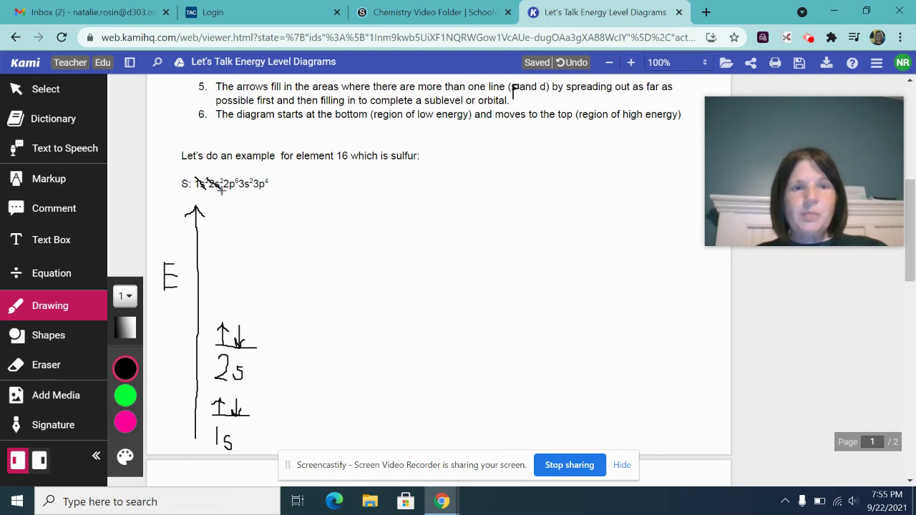
pyautogui.moveTo(236, 189)
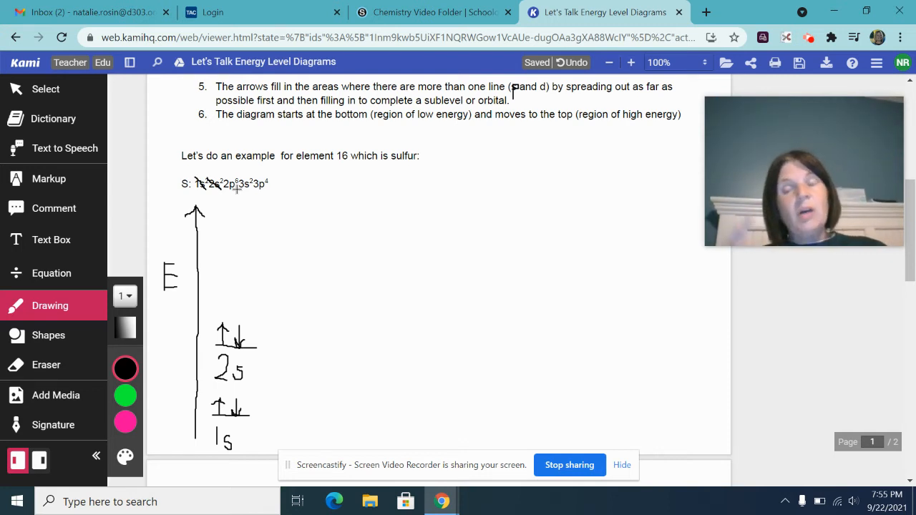
pyautogui.moveTo(292, 295)
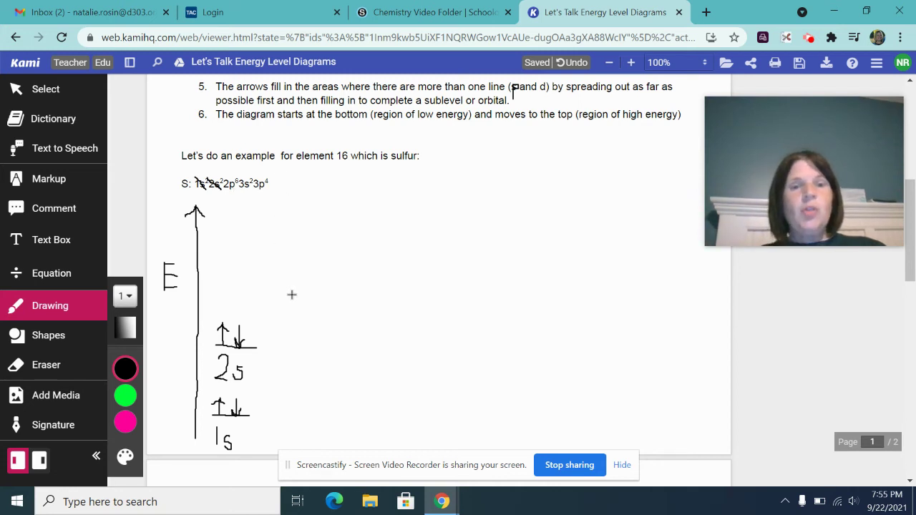
pyautogui.moveTo(318, 315)
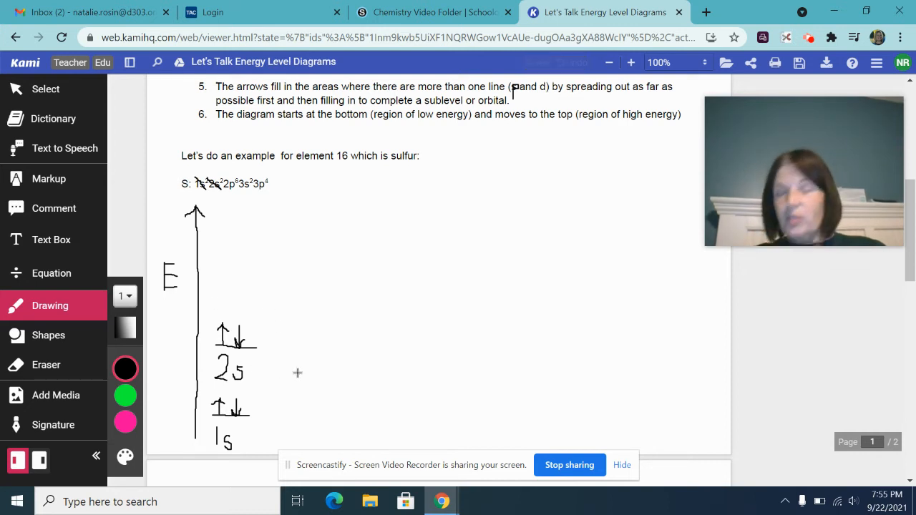
pyautogui.moveTo(269, 314)
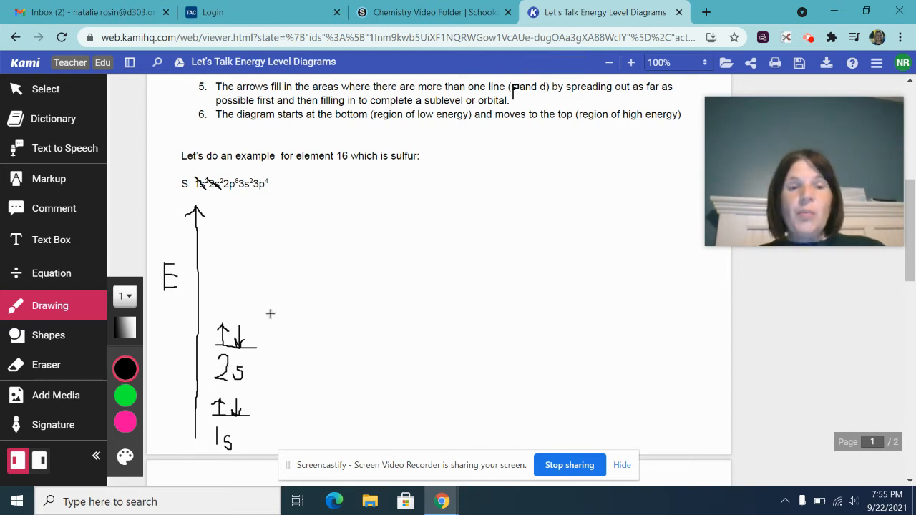
pyautogui.moveTo(411, 250)
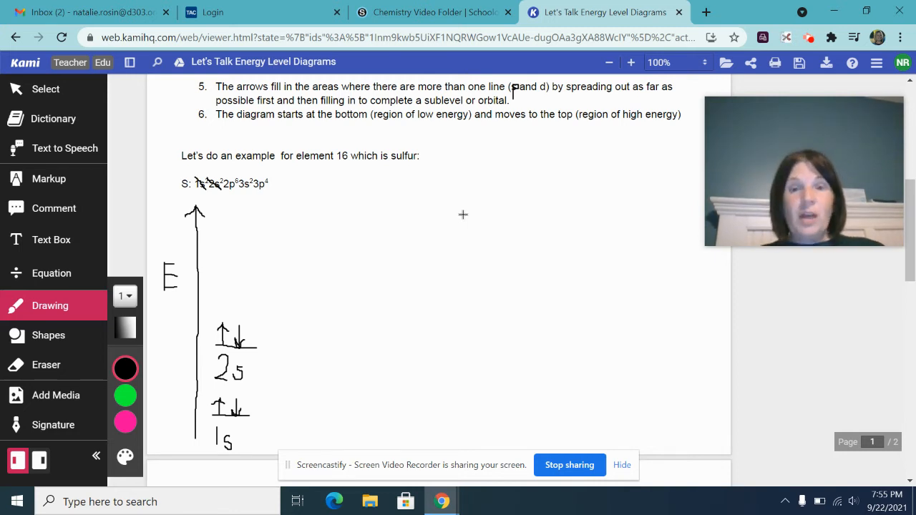
pyautogui.moveTo(221, 284)
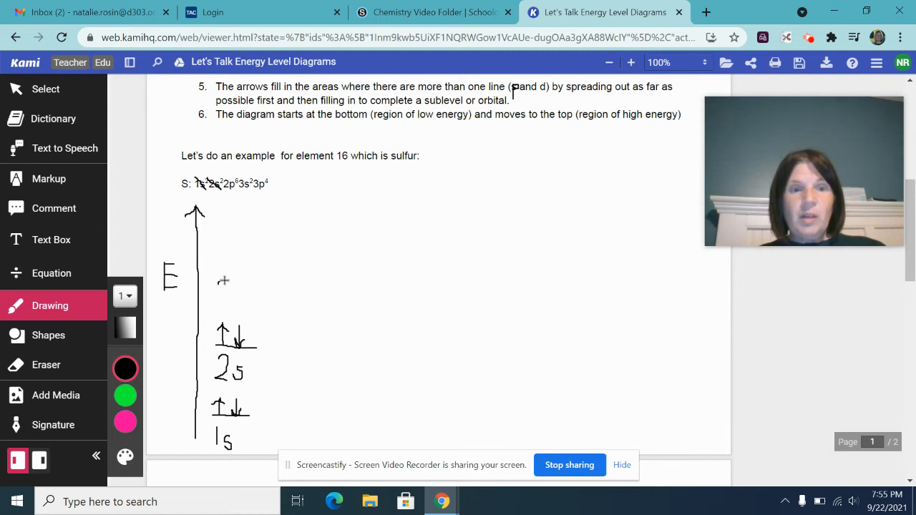
# Step: Write the 2p label above the filled 2s level
pyautogui.moveTo(215, 283); pyautogui.dragTo(232, 297)
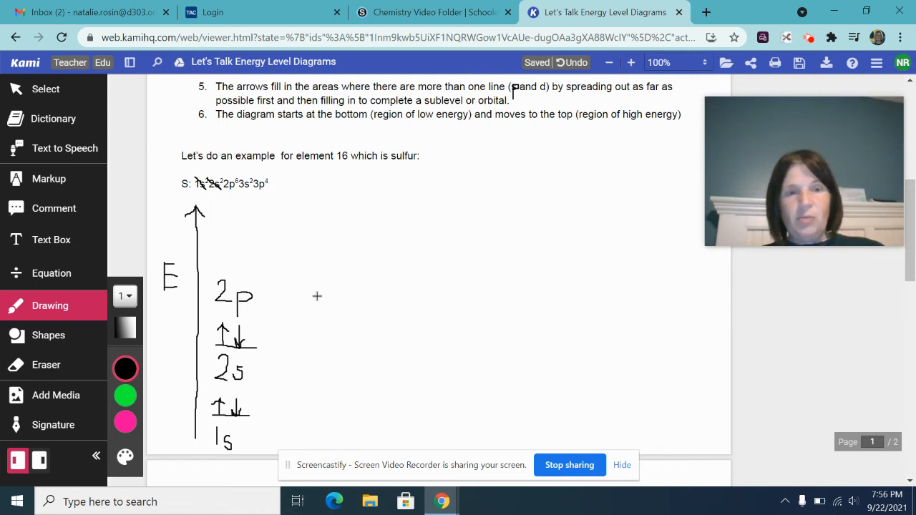
pyautogui.moveTo(281, 296)
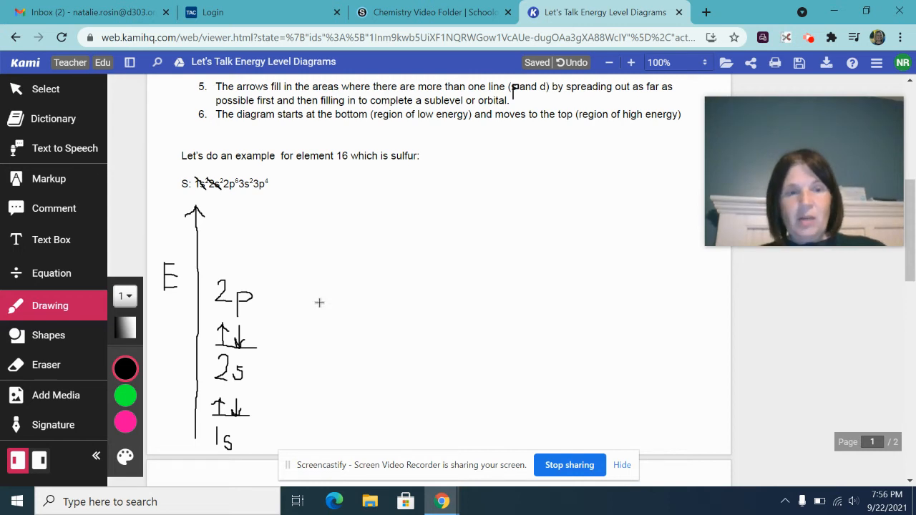
pyautogui.moveTo(338, 312)
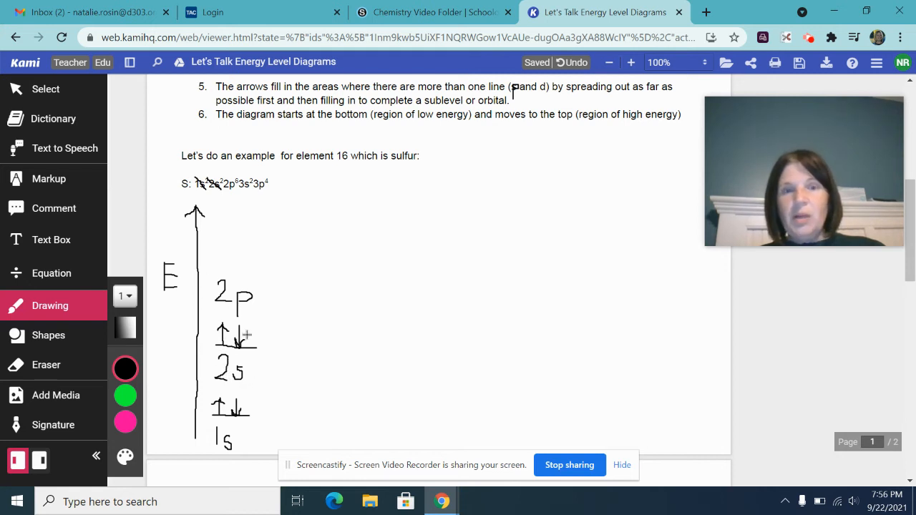
pyautogui.moveTo(247, 365)
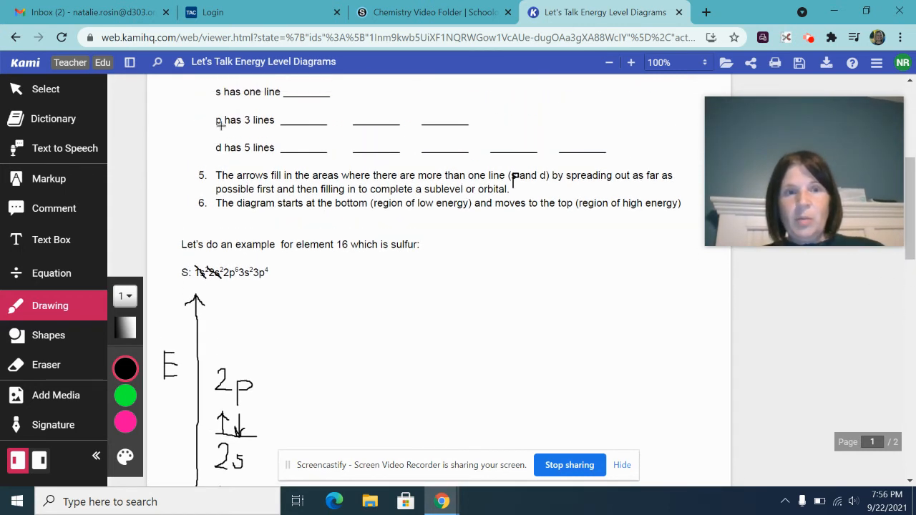
pyautogui.moveTo(536, 145)
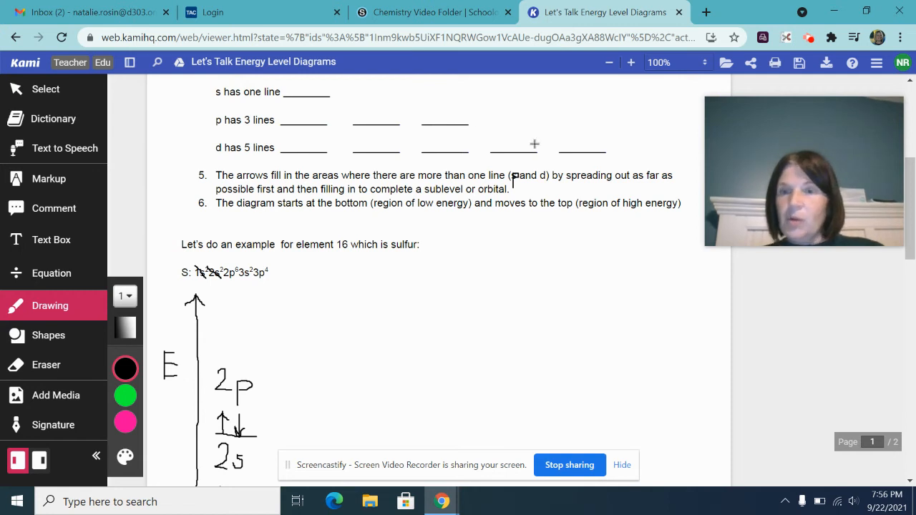
pyautogui.scroll(-3)
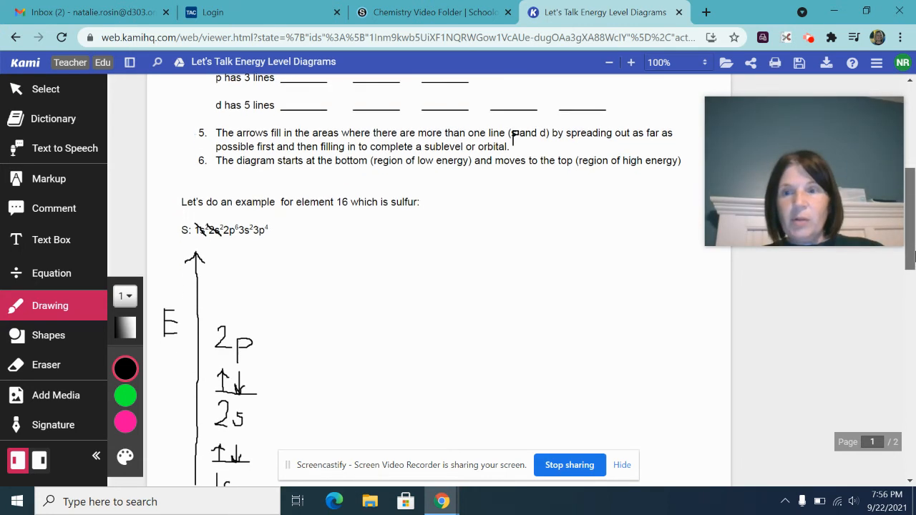
pyautogui.scroll(-3)
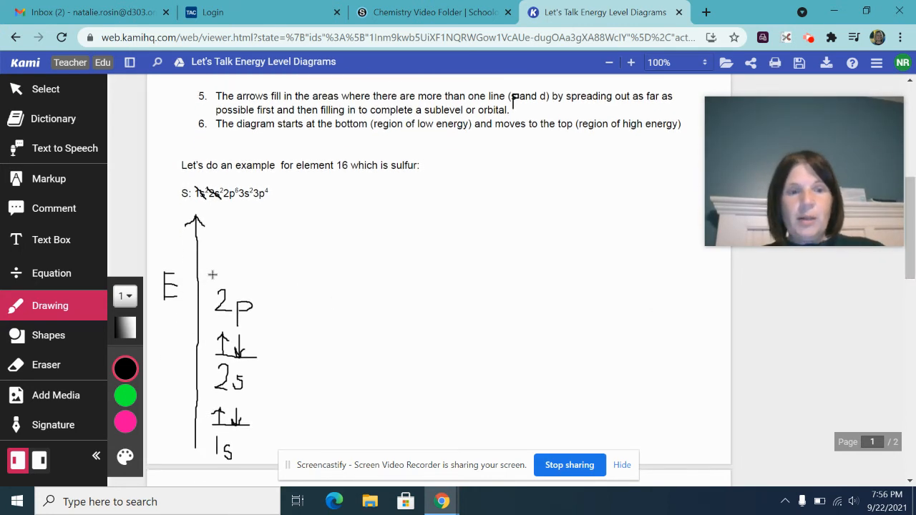
pyautogui.moveTo(213, 275); pyautogui.dragTo(257, 275)
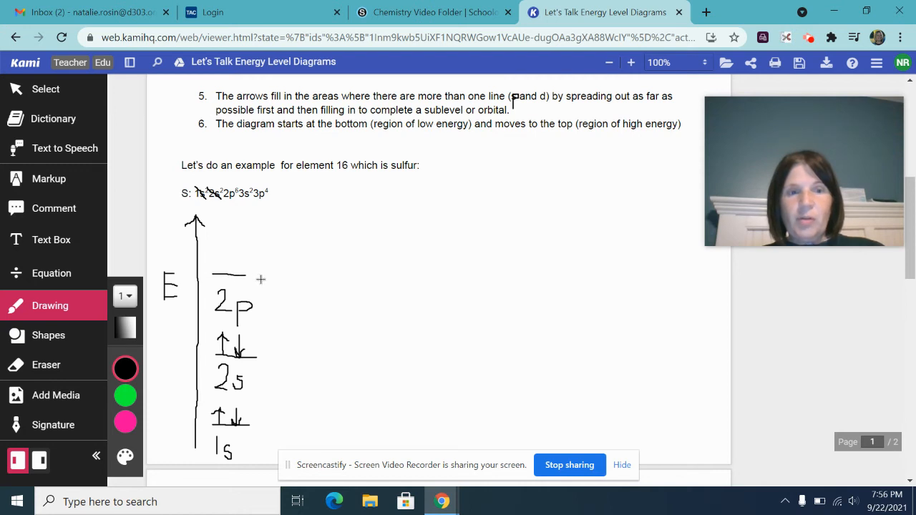
# Step: Draw the second and third 2p orbital lines beside the first
pyautogui.moveTo(261, 278); pyautogui.dragTo(304, 278)
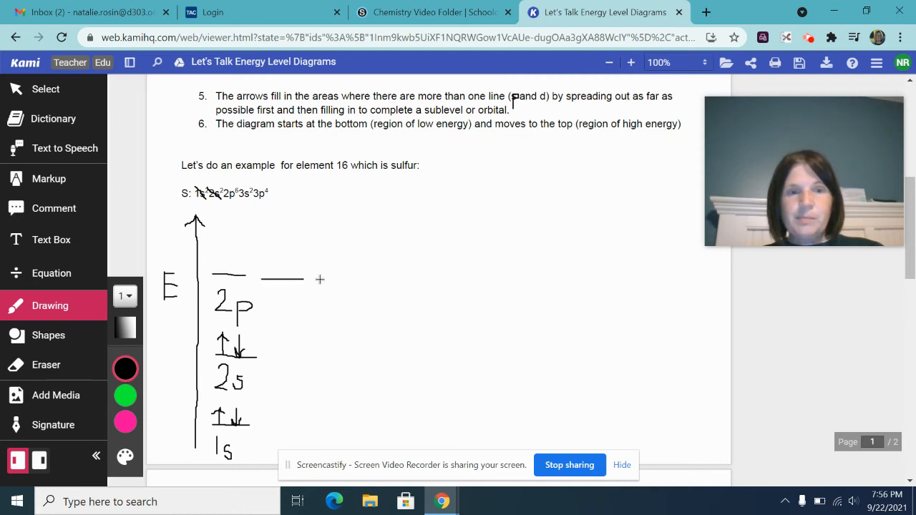
pyautogui.moveTo(321, 279); pyautogui.dragTo(370, 279)
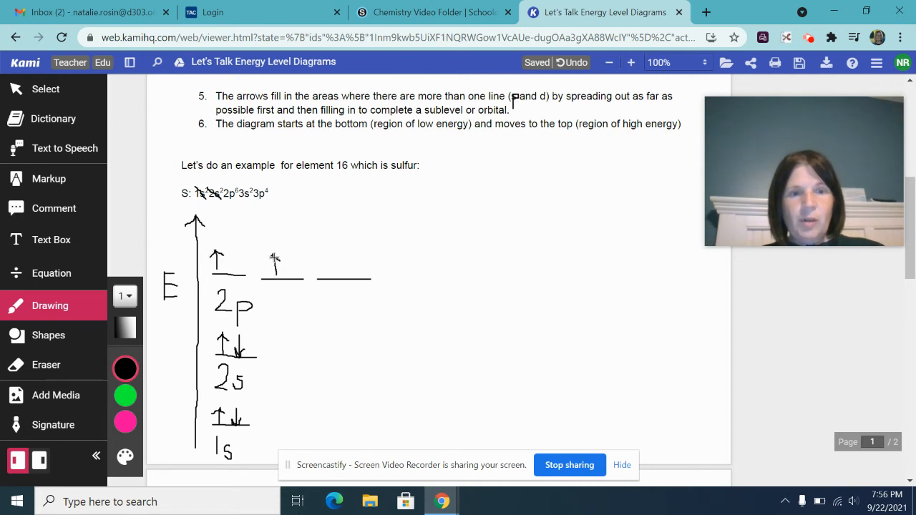
# Step: Draw single up arrows on the remaining 2p lines, including the third
pyautogui.moveTo(274, 275); pyautogui.dragTo(275, 256)
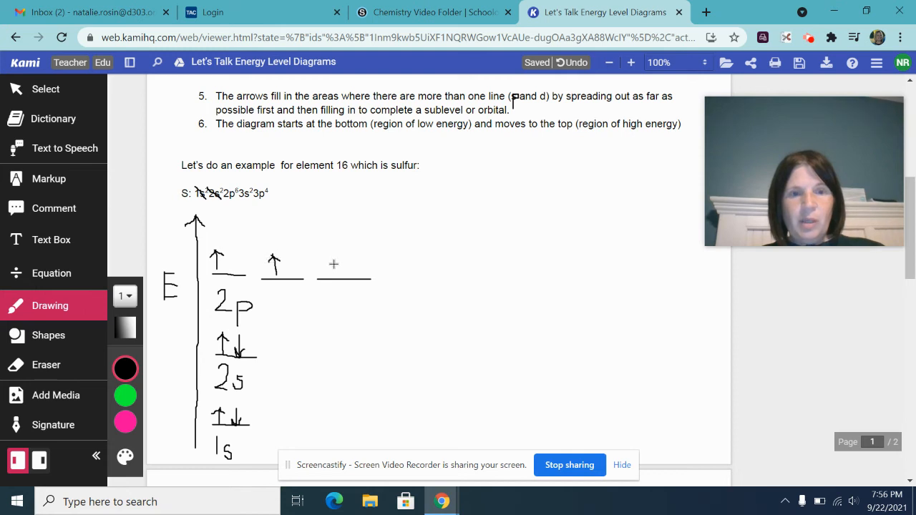
pyautogui.moveTo(329, 274); pyautogui.dragTo(330, 256)
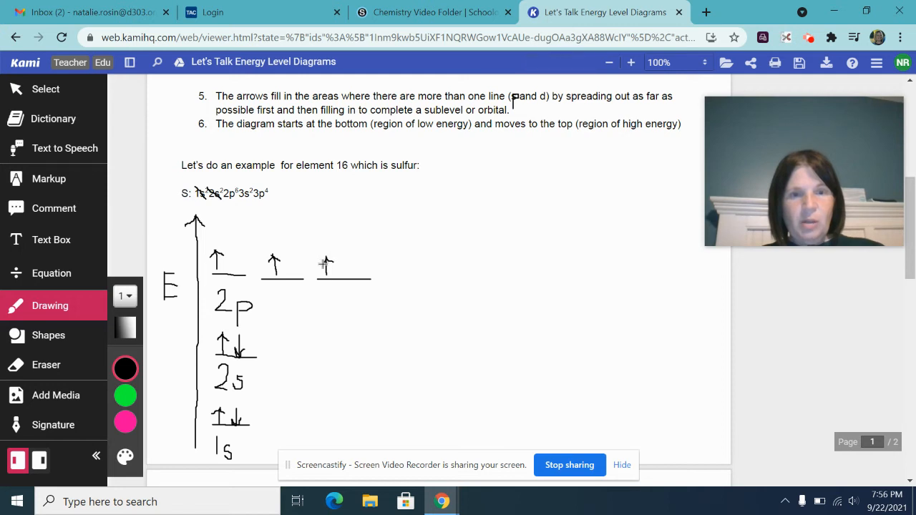
pyautogui.moveTo(326, 275); pyautogui.dragTo(327, 258)
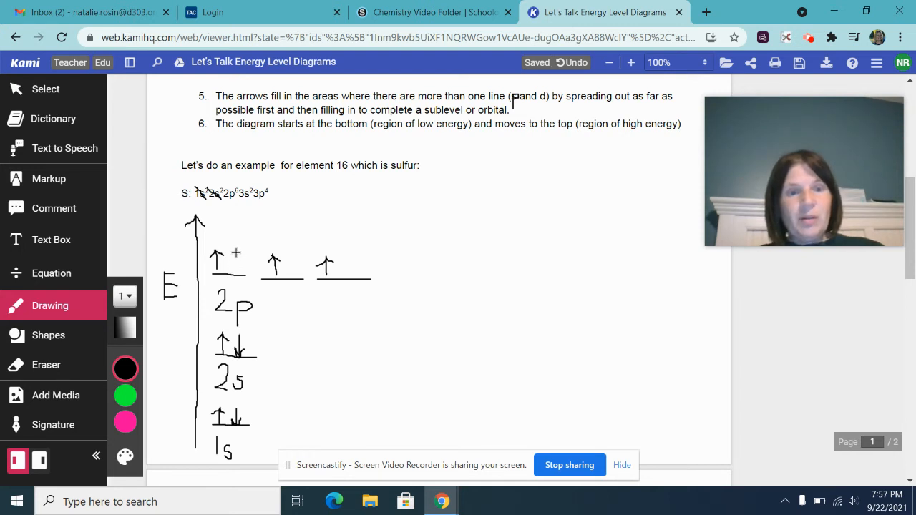
# Step: Pair each 2p up arrow with a down arrow so all three lines are full
pyautogui.moveTo(236, 255); pyautogui.dragTo(237, 272)
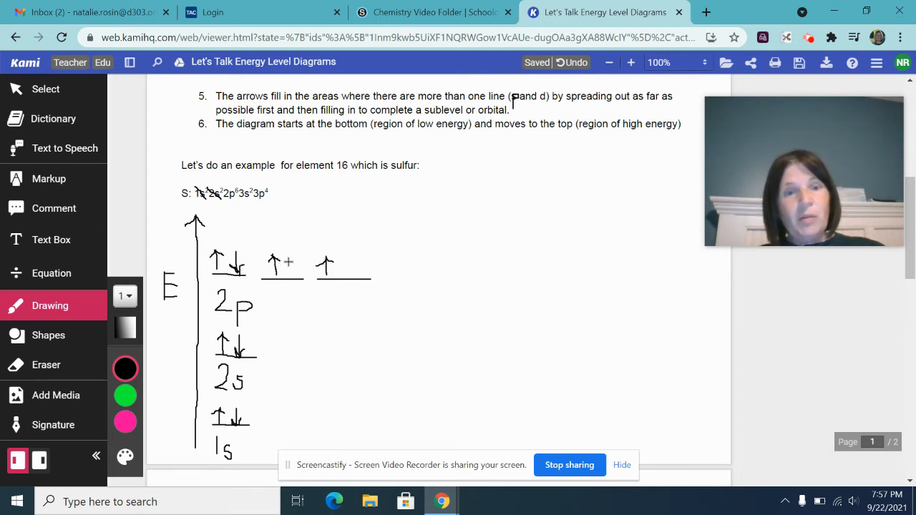
pyautogui.moveTo(287, 261); pyautogui.dragTo(286, 279)
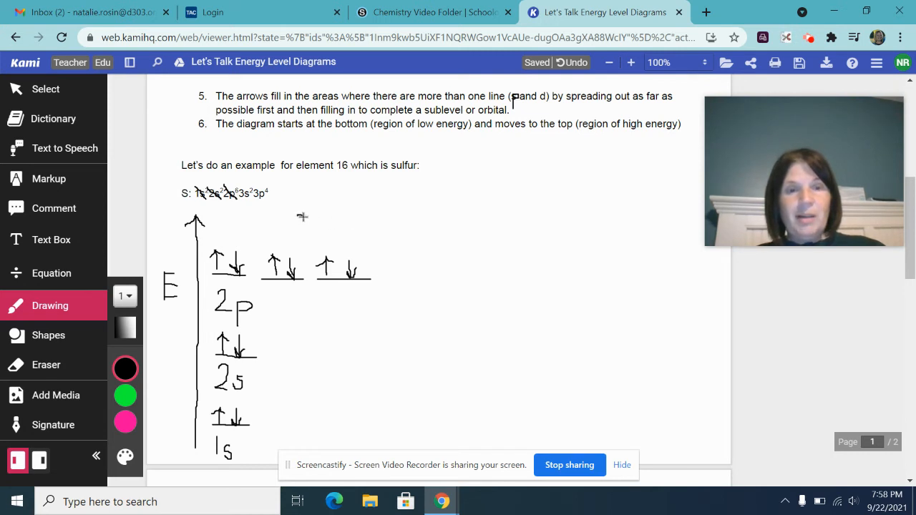
# Step: Write the 3s label above 2p and draw its line with paired arrows
pyautogui.moveTo(308, 218); pyautogui.dragTo(301, 232)
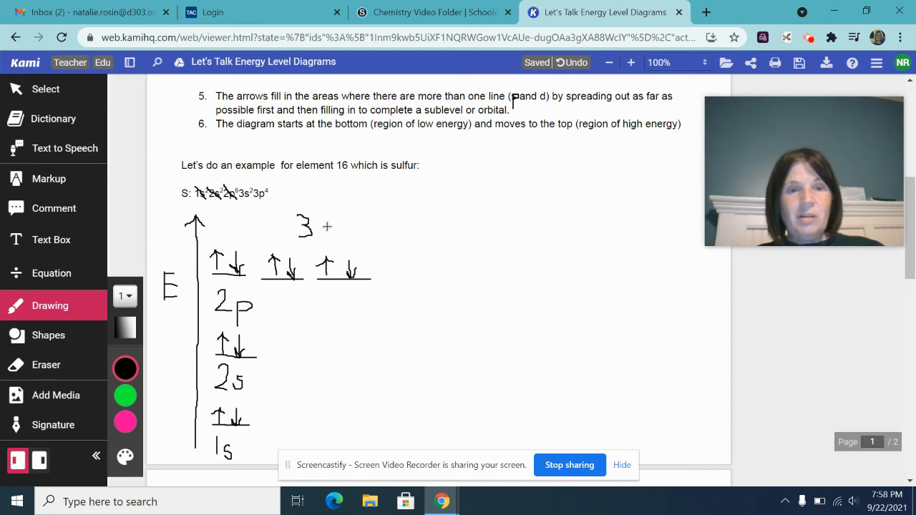
pyautogui.moveTo(317, 229); pyautogui.dragTo(329, 236)
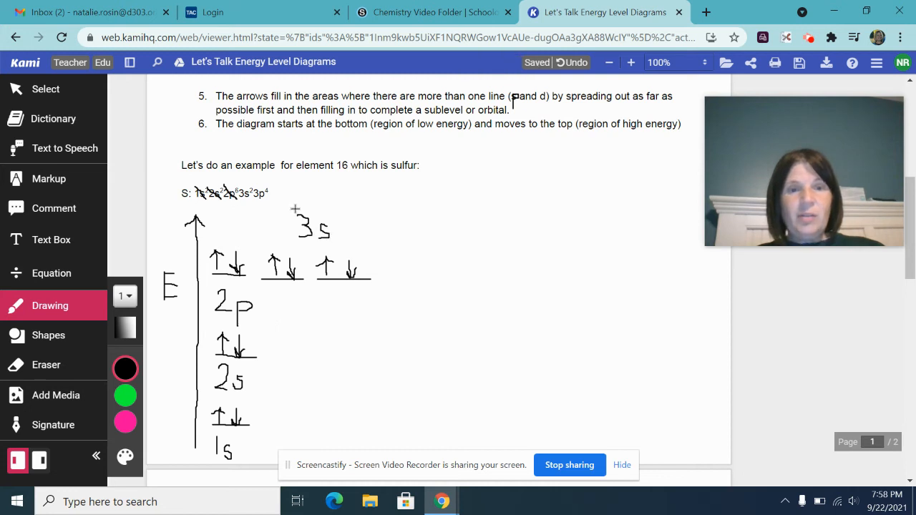
pyautogui.moveTo(294, 215); pyautogui.dragTo(326, 212)
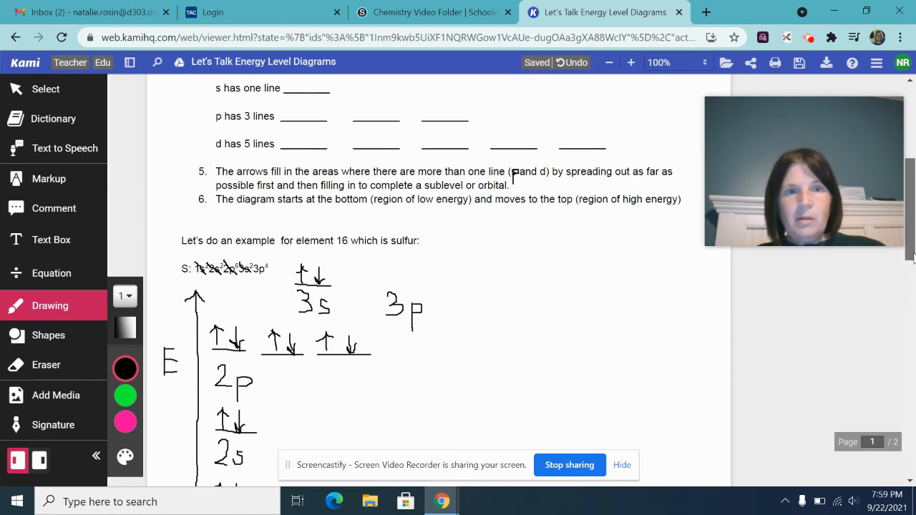
# Step: Draw the second and third empty 3p orbital lines above the 3P label
pyautogui.scroll(-3)
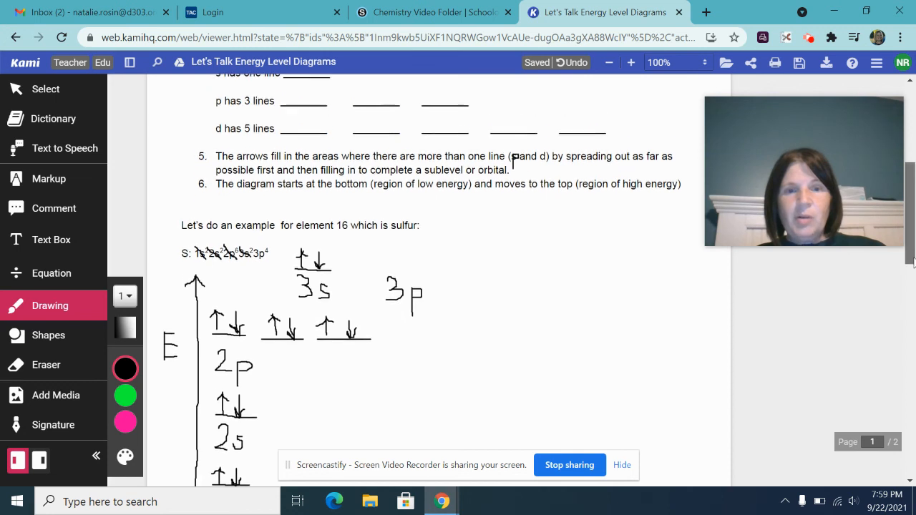
pyautogui.scroll(-3)
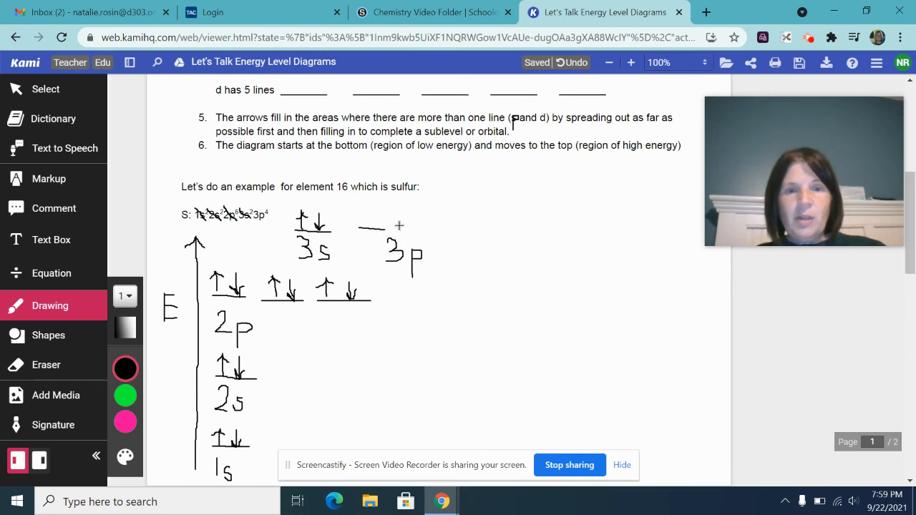
pyautogui.moveTo(412, 230); pyautogui.dragTo(466, 231)
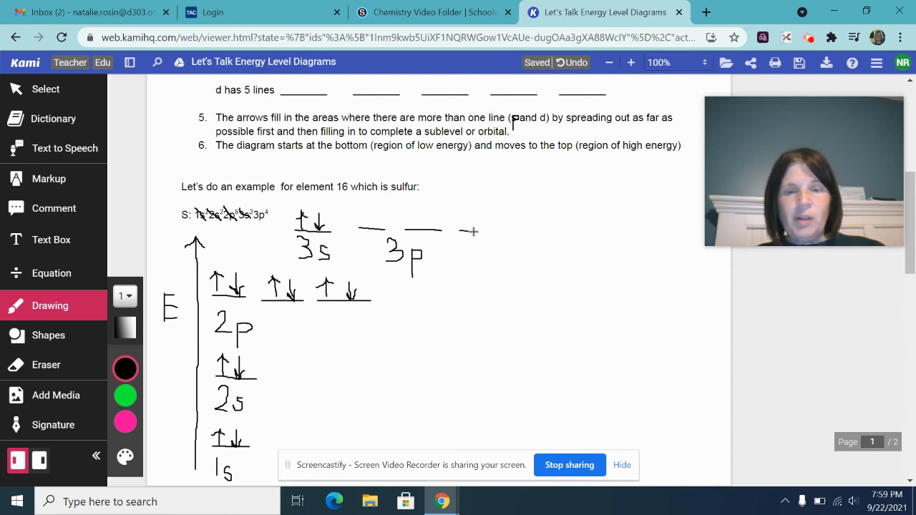
pyautogui.moveTo(458, 230); pyautogui.dragTo(501, 231)
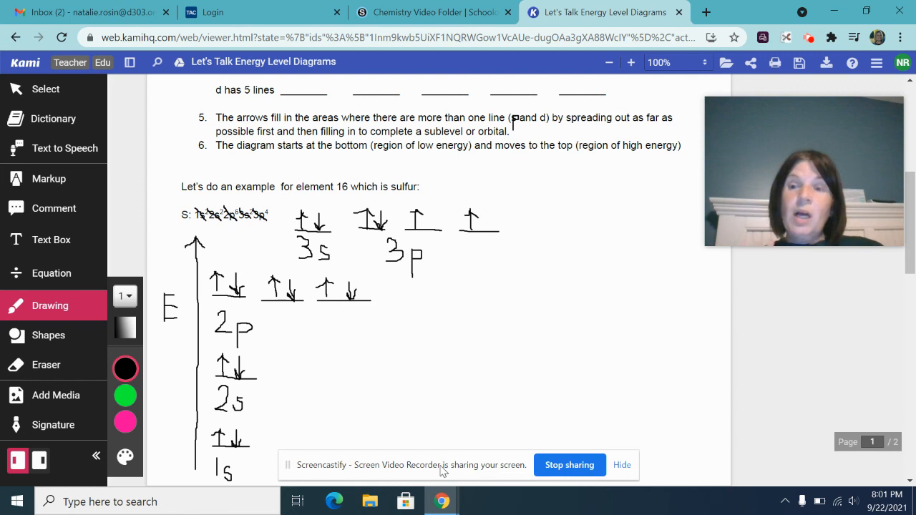
pyautogui.moveTo(526, 281)
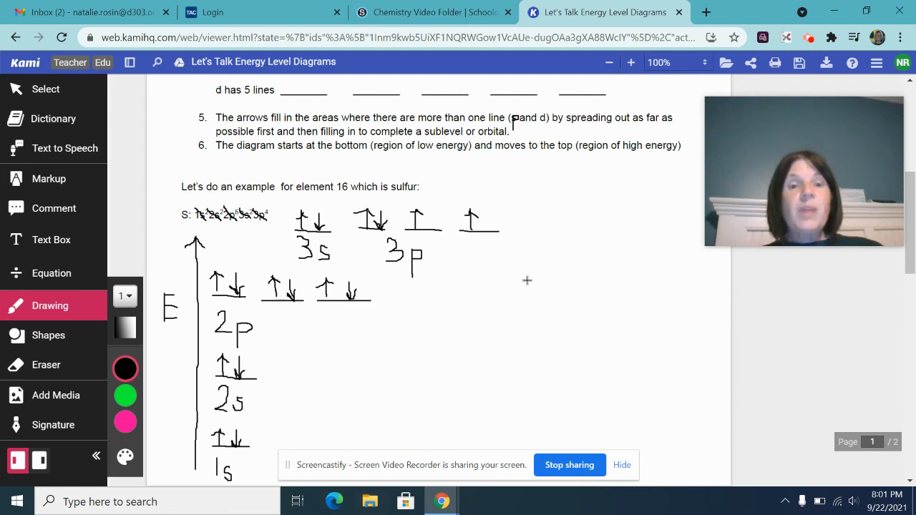
pyautogui.moveTo(297, 501)
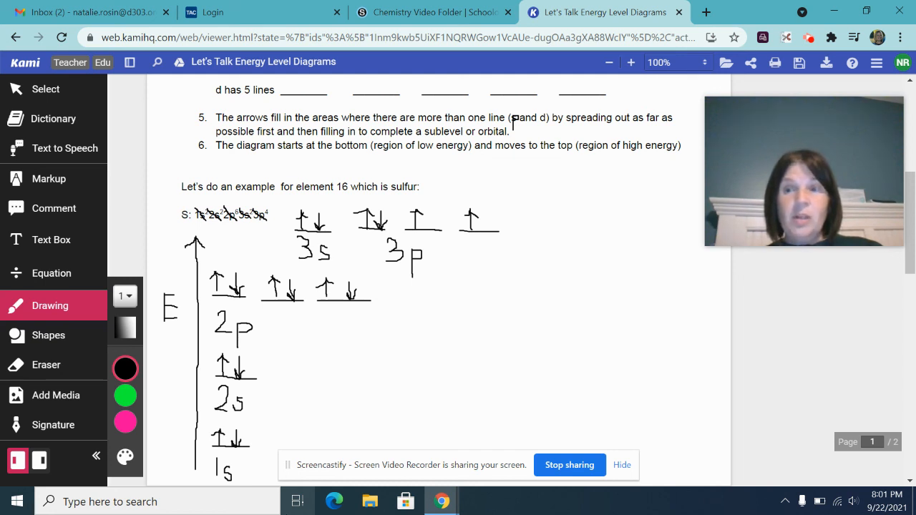
pyautogui.moveTo(124, 459)
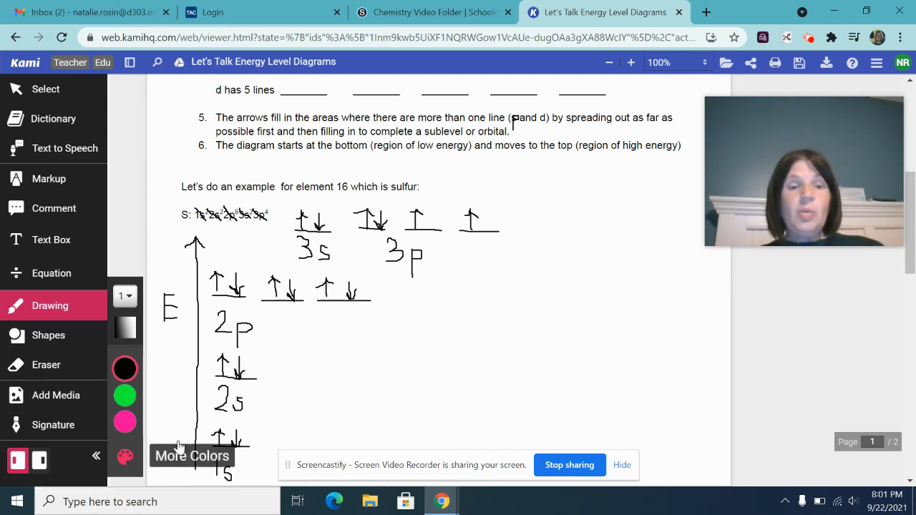